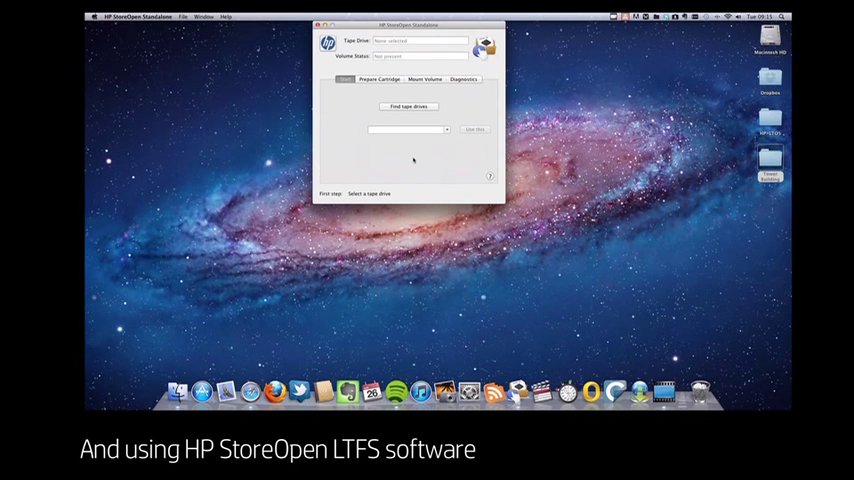
Find attached tape drives and use the detected HP LTO-5 drive
{"action": "left_click", "coordinate": [410, 108]}
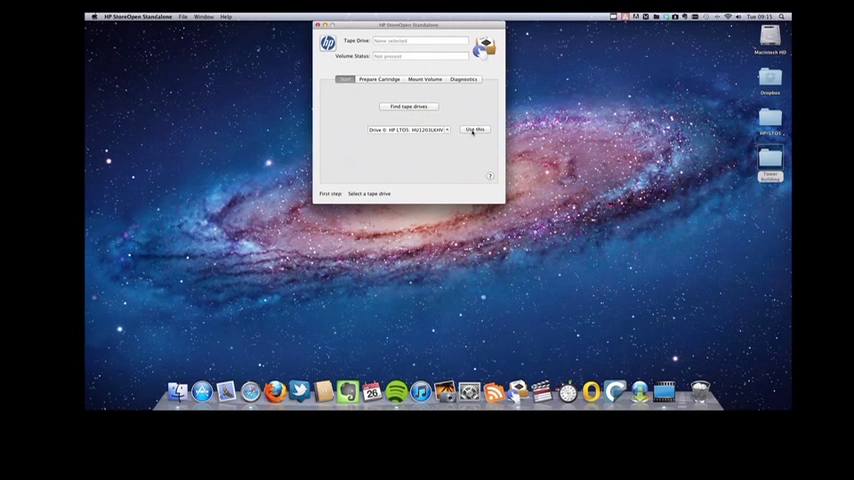
{"action": "left_click", "coordinate": [474, 130]}
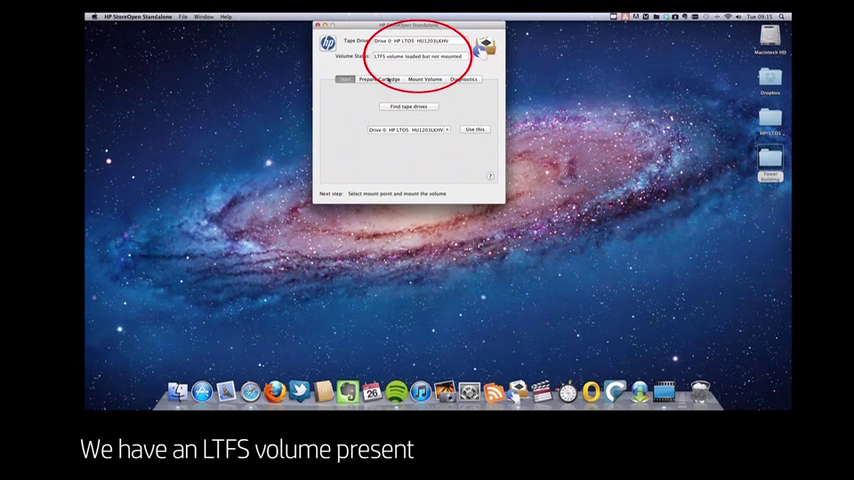
Format the loaded LTO-5 cartridge from Prepare Cartridge and confirm the reformat
{"action": "left_click", "coordinate": [382, 88]}
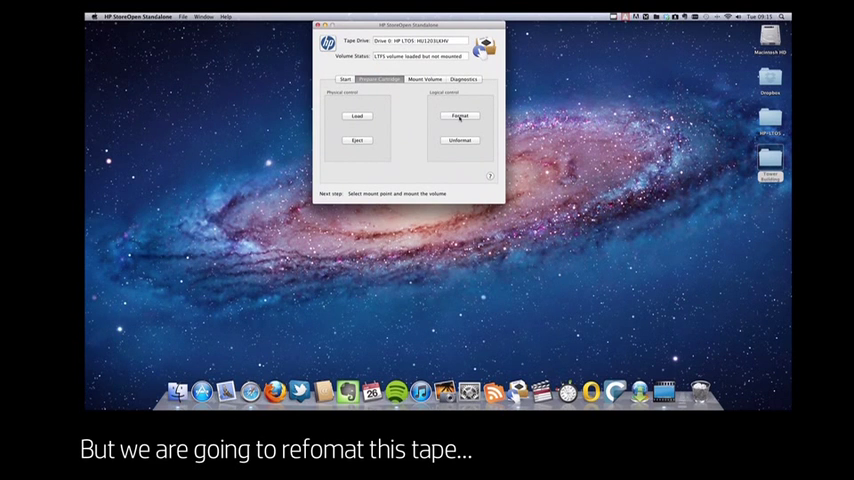
{"action": "left_click", "coordinate": [456, 112]}
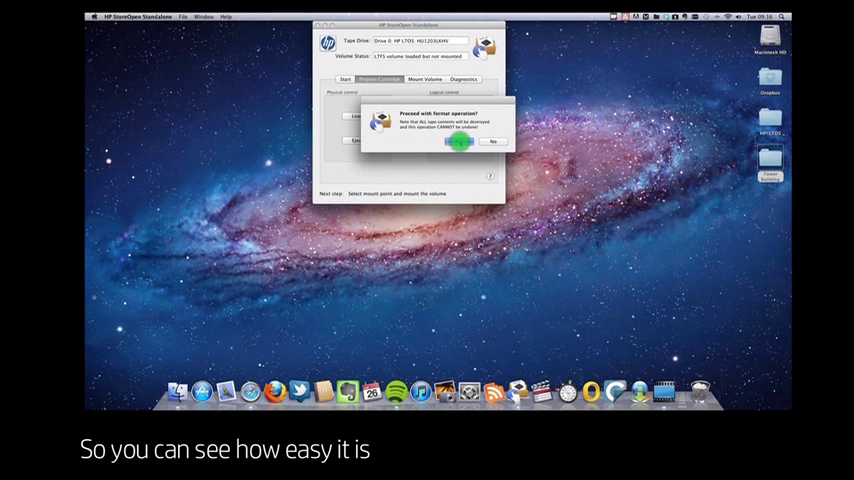
{"action": "left_click", "coordinate": [458, 140]}
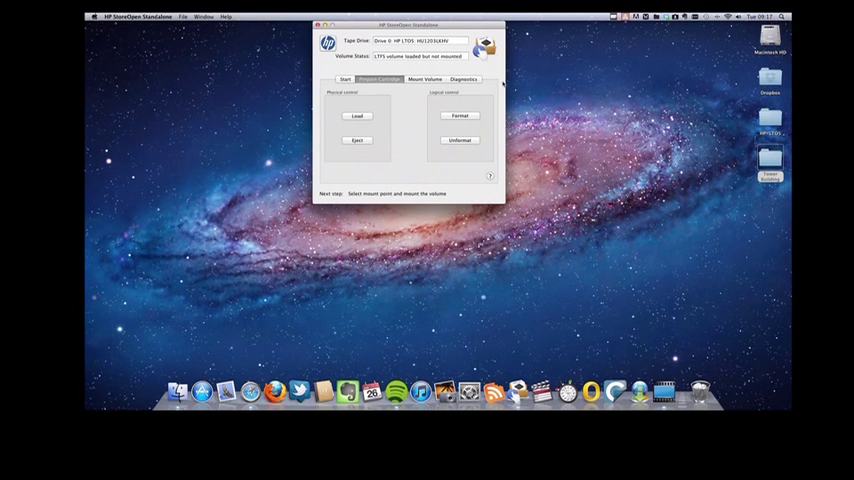
Choose the desktop HP-LTO5 folder as the mount point under Mount Volume
{"action": "left_click", "coordinate": [422, 80]}
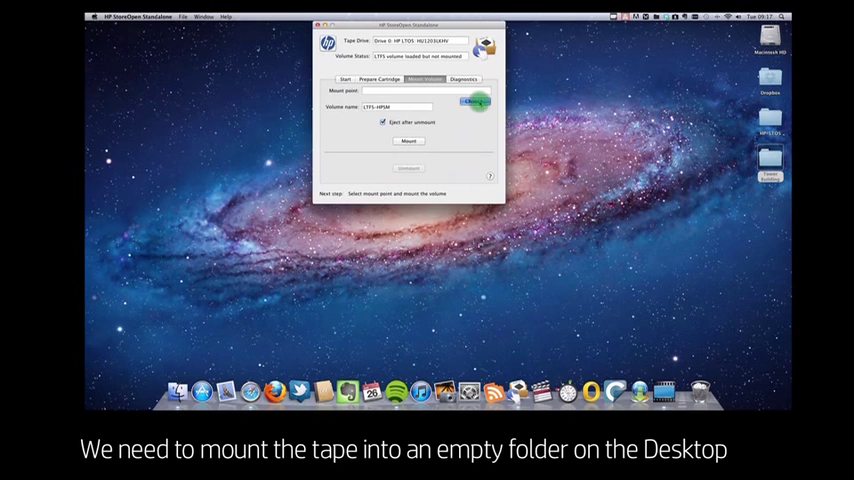
{"action": "left_click", "coordinate": [476, 104]}
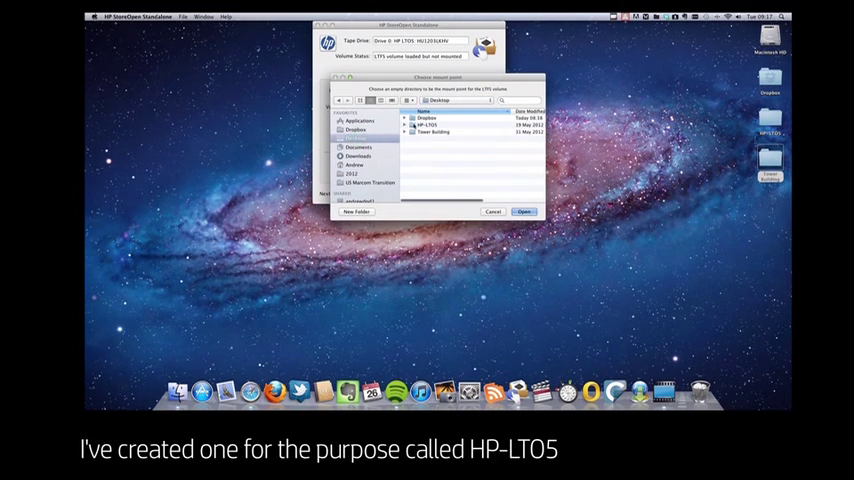
{"action": "left_click", "coordinate": [428, 126]}
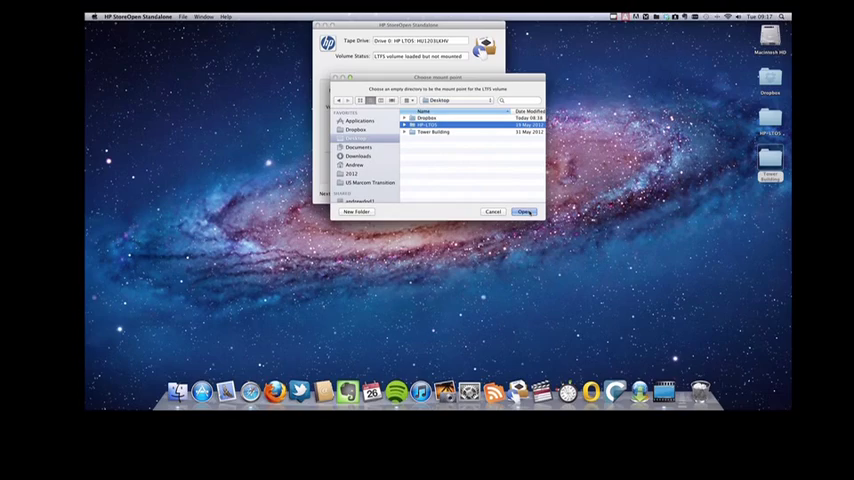
{"action": "left_click", "coordinate": [524, 212]}
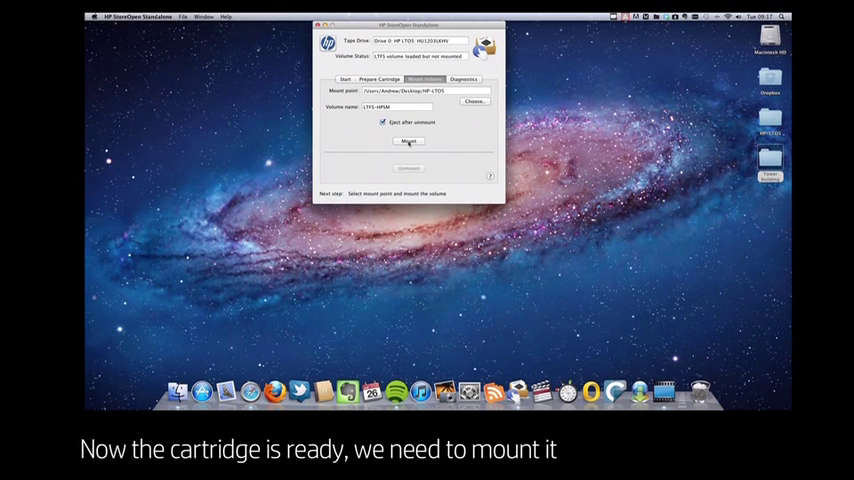
Mount the reformatted tape volume into the HP-LTO5 folder
{"action": "left_click", "coordinate": [402, 140]}
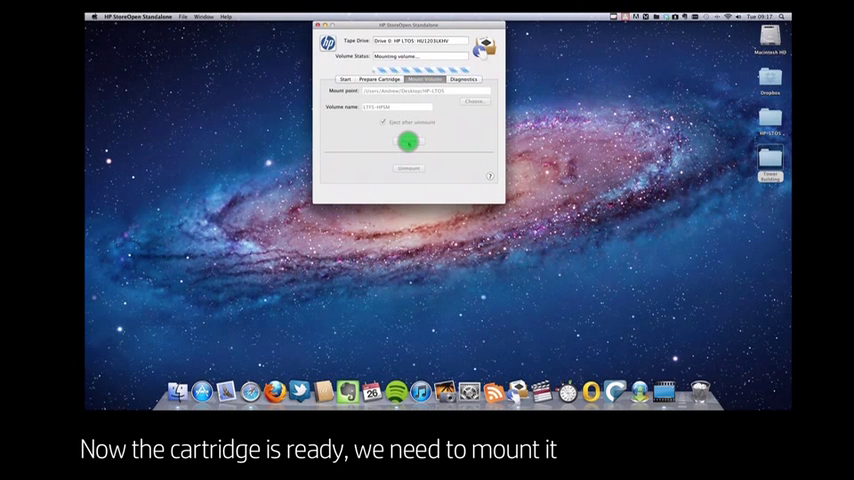
{"action": "left_click", "coordinate": [408, 148]}
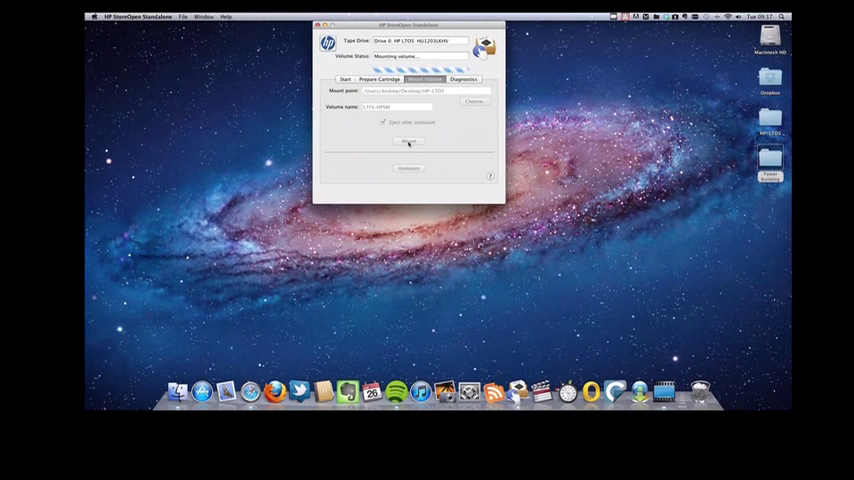
{"action": "left_click", "coordinate": [412, 144]}
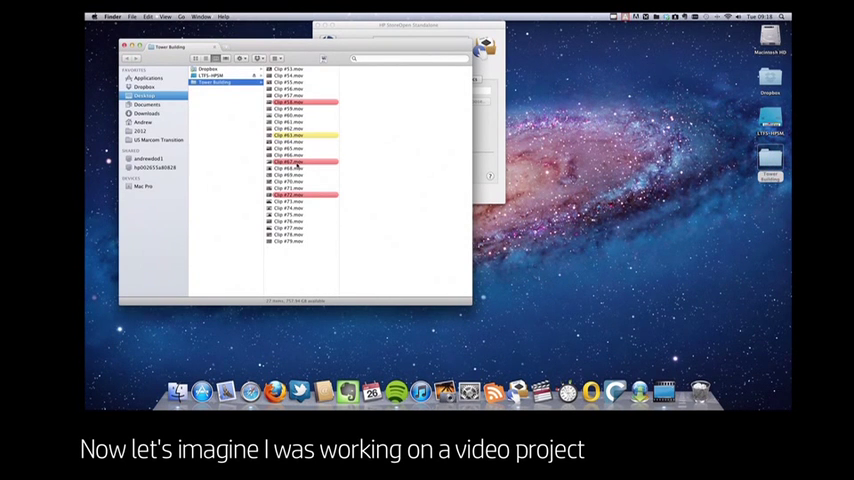
Close the video project clip folder and return to the desktop
{"action": "left_click", "coordinate": [292, 194]}
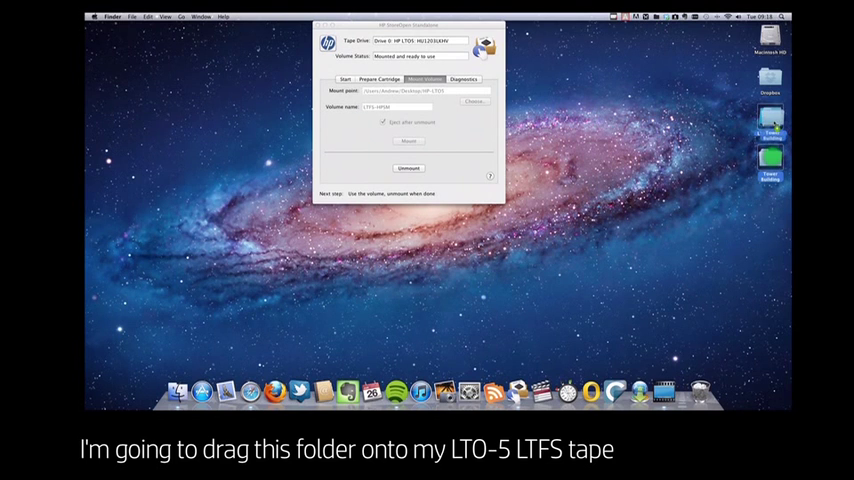
Drop the 18 GB video folder onto HP-LTO5 and start the Stopwatch timer
{"action": "left_click_drag", "start_coordinate": [770, 160], "coordinate": [770, 120]}
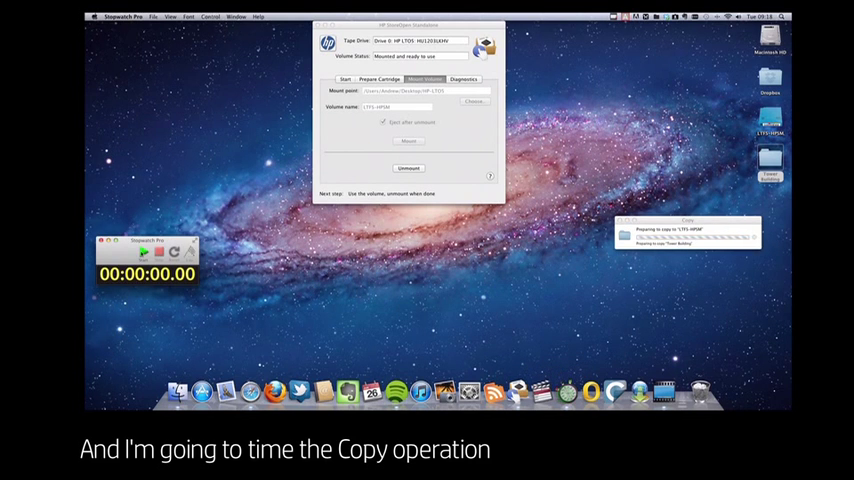
{"action": "left_click", "coordinate": [136, 252]}
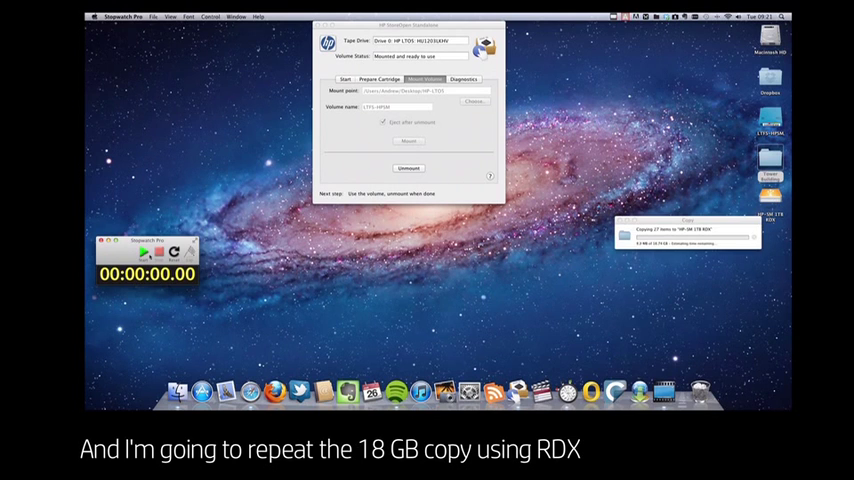
Start Stopwatch to time the 18 GB folder copy to the RDX drive
{"action": "left_click", "coordinate": [144, 256]}
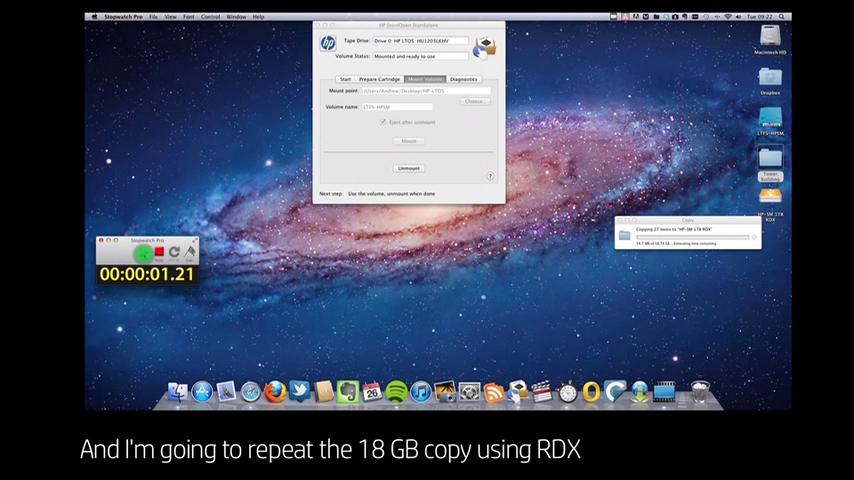